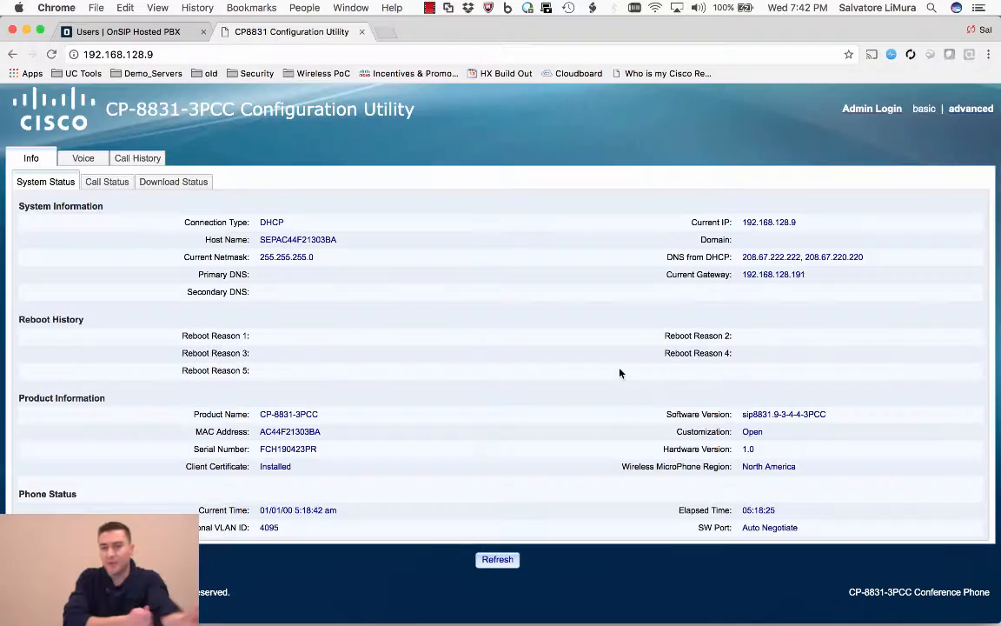
pyautogui.moveTo(566, 269)
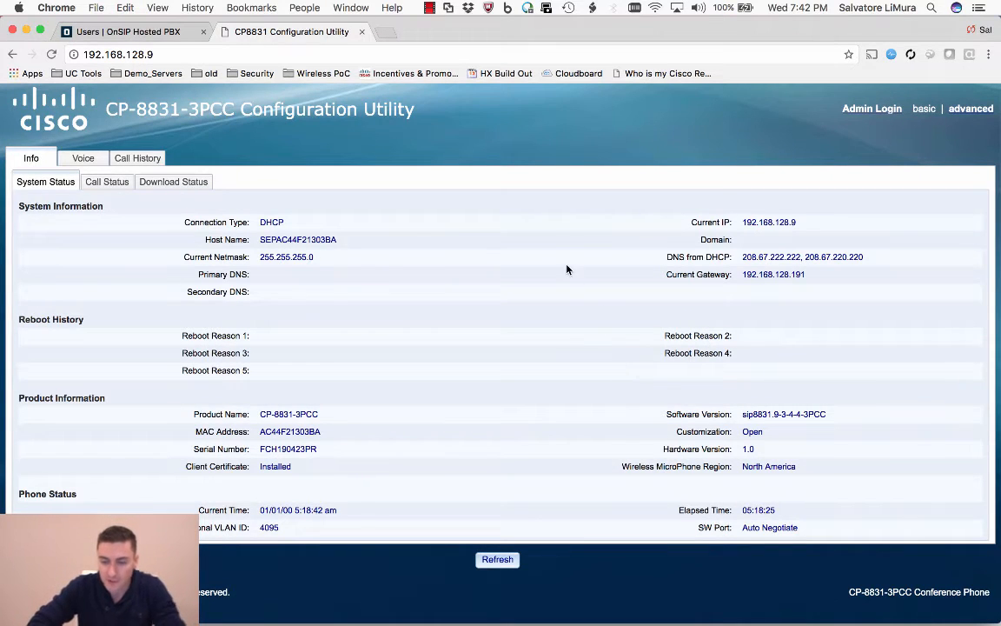
pyautogui.moveTo(246, 137)
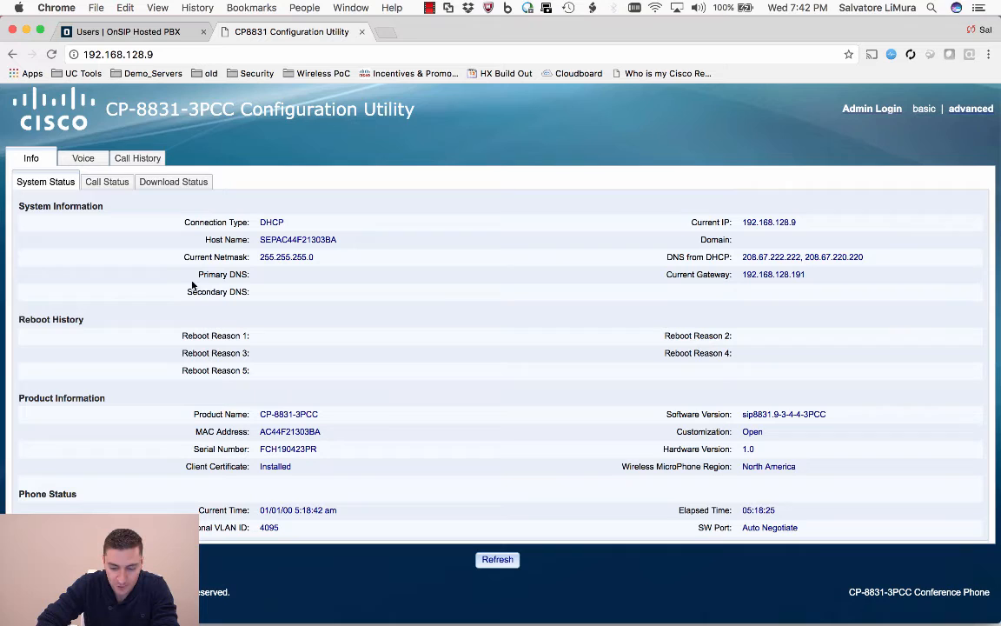
pyautogui.moveTo(248, 272)
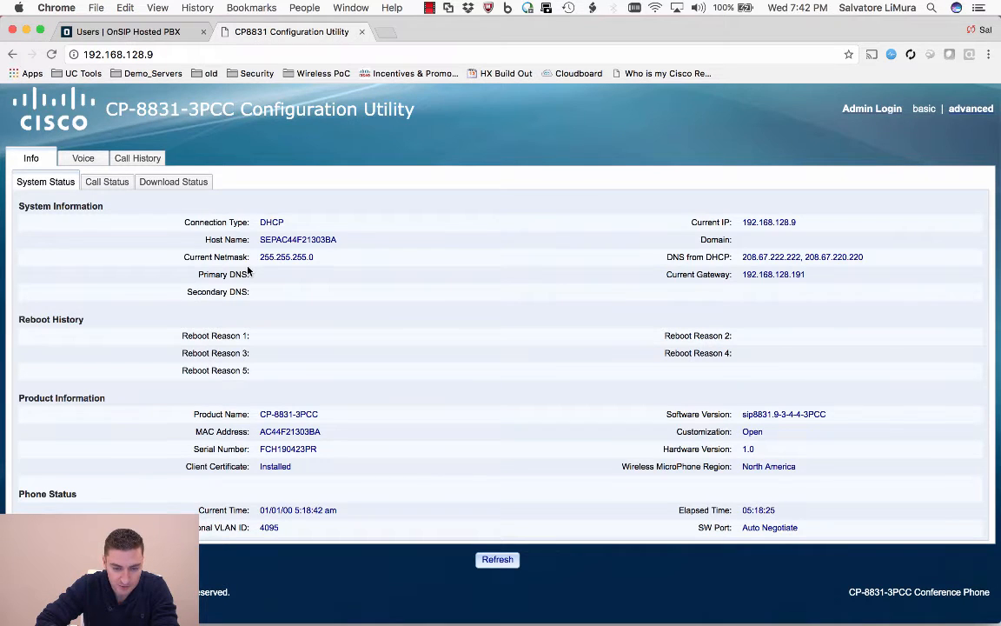
pyautogui.moveTo(586, 269)
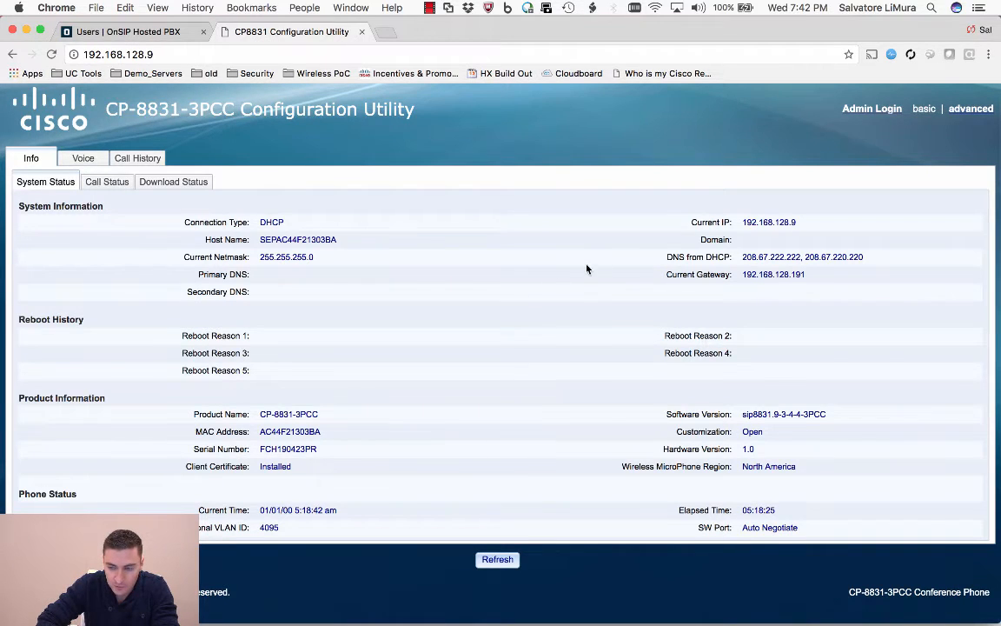
pyautogui.moveTo(561, 259)
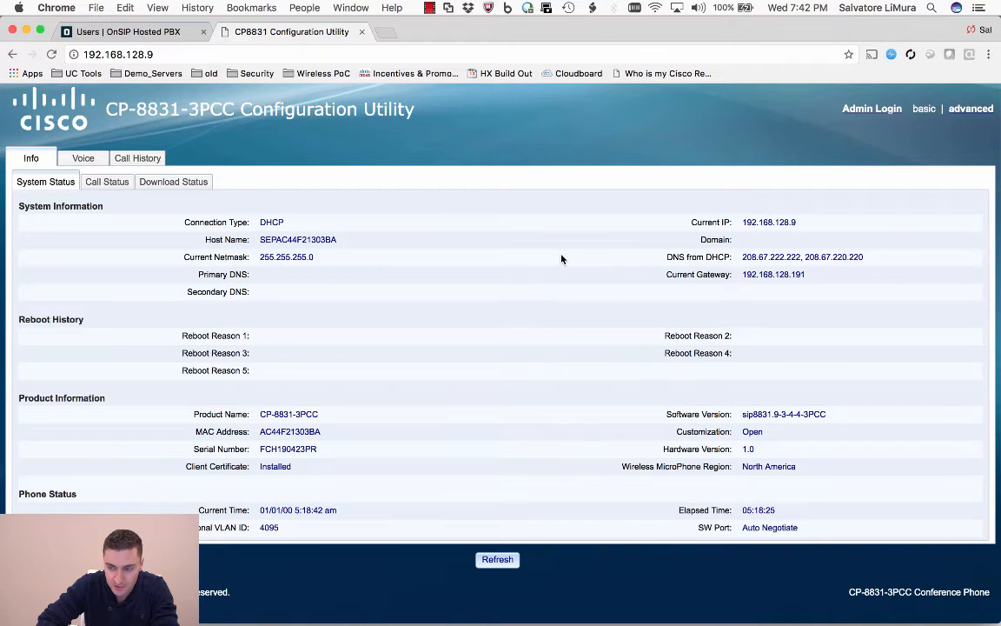
pyautogui.moveTo(288, 301)
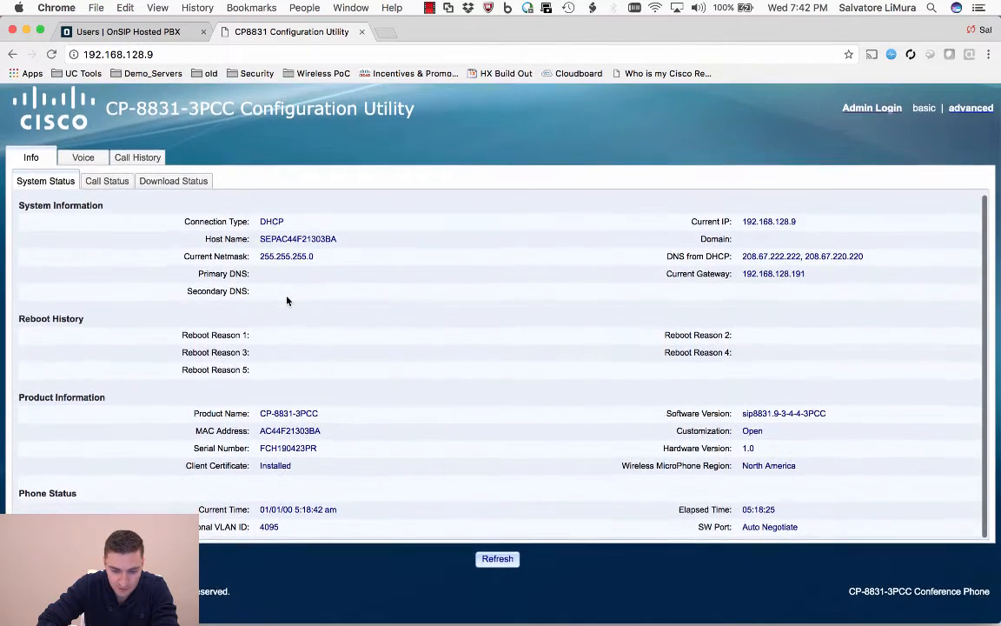
# Browse the Voice and Extension pages before login, then return to the status overview
pyautogui.click(82, 158)
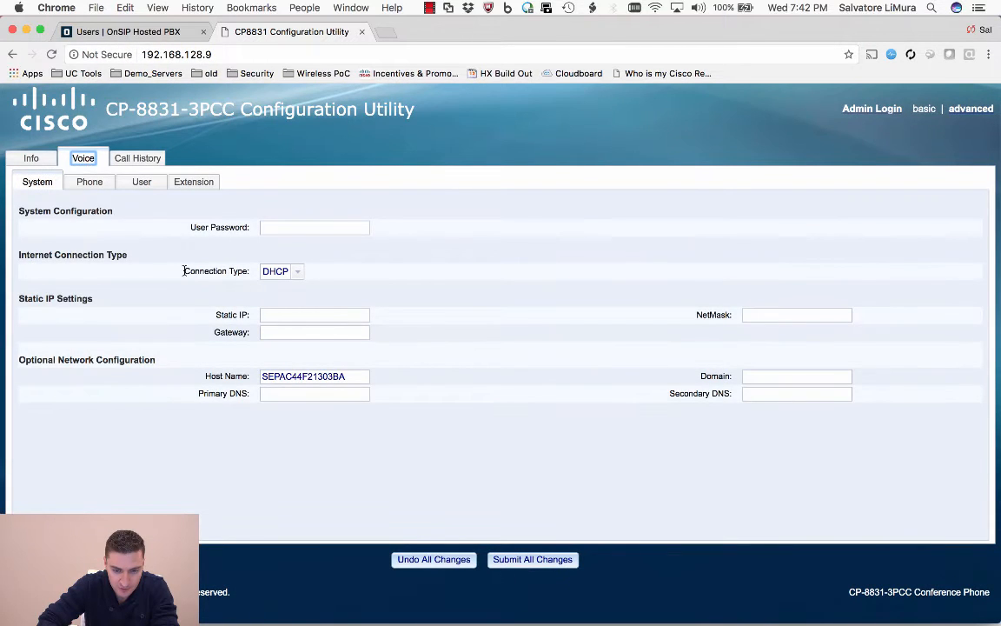
pyautogui.click(193, 182)
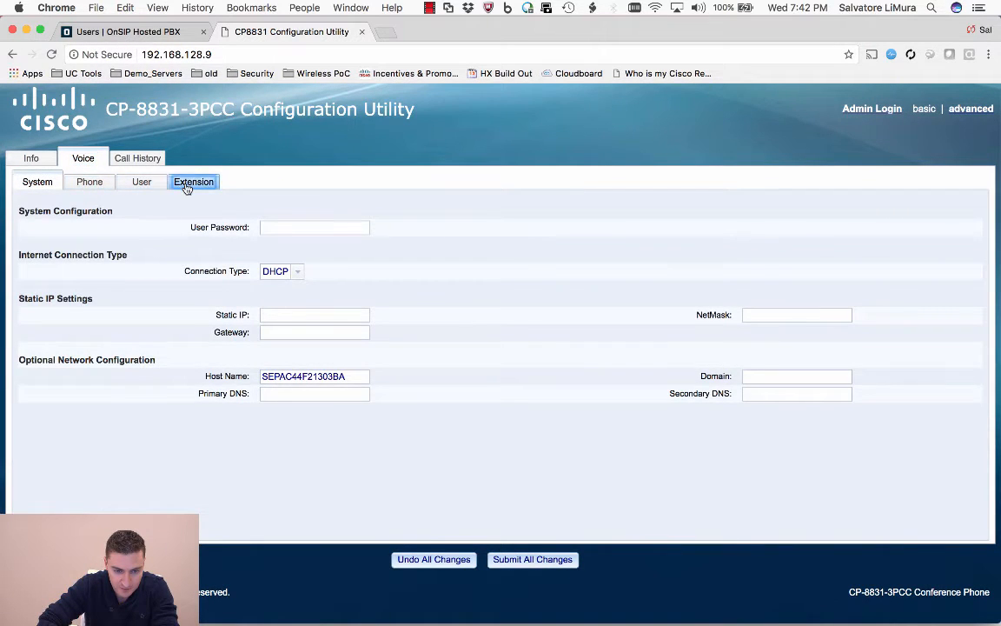
pyautogui.click(36, 181)
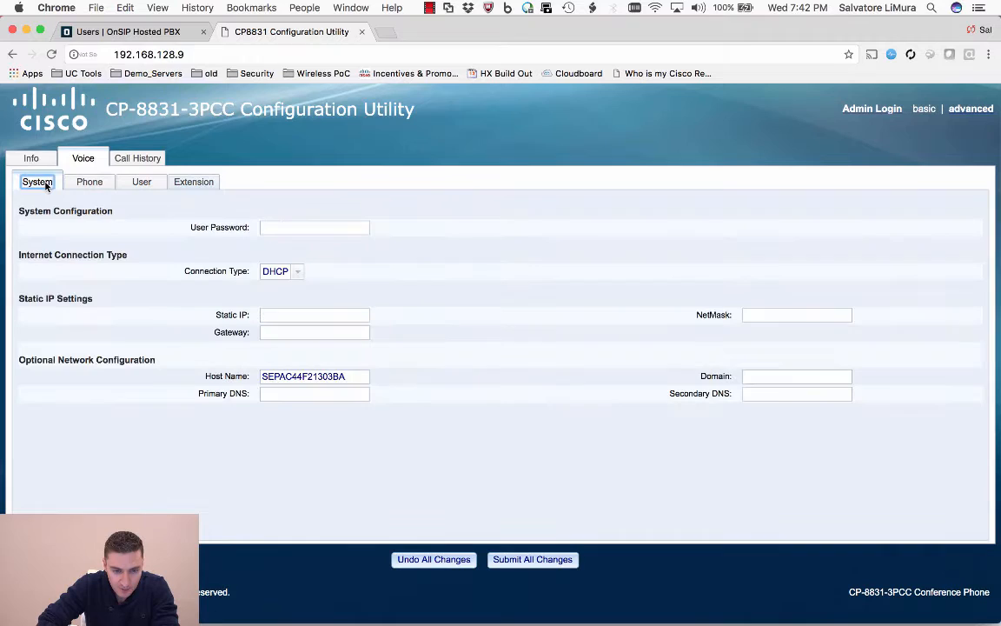
pyautogui.click(30, 157)
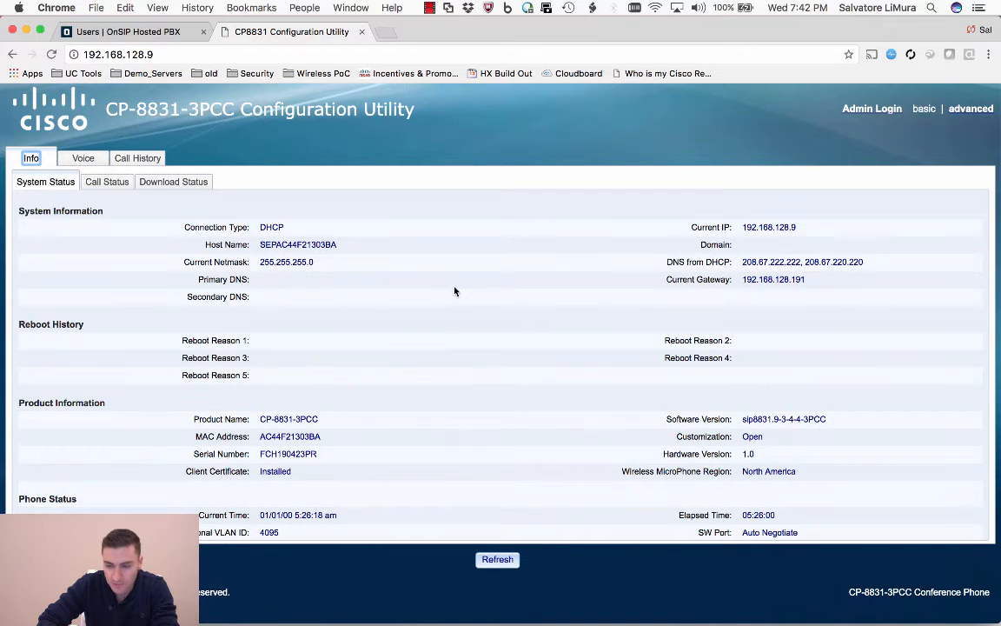
pyautogui.moveTo(564, 299)
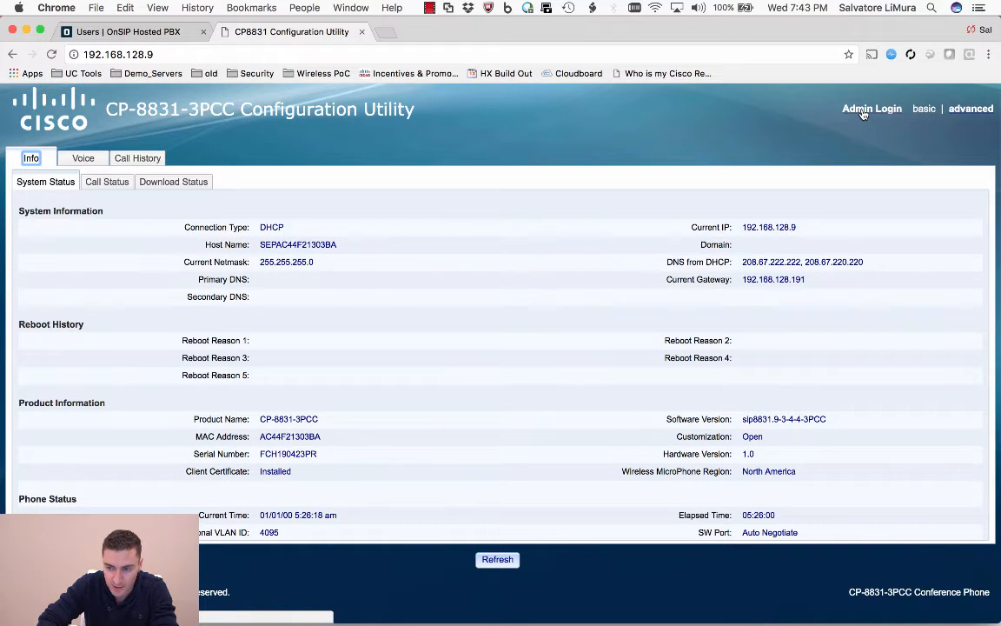
# Log in as admin with the advanced view to reach full Voice settings, then switch to OnSIP
pyautogui.click(871, 108)
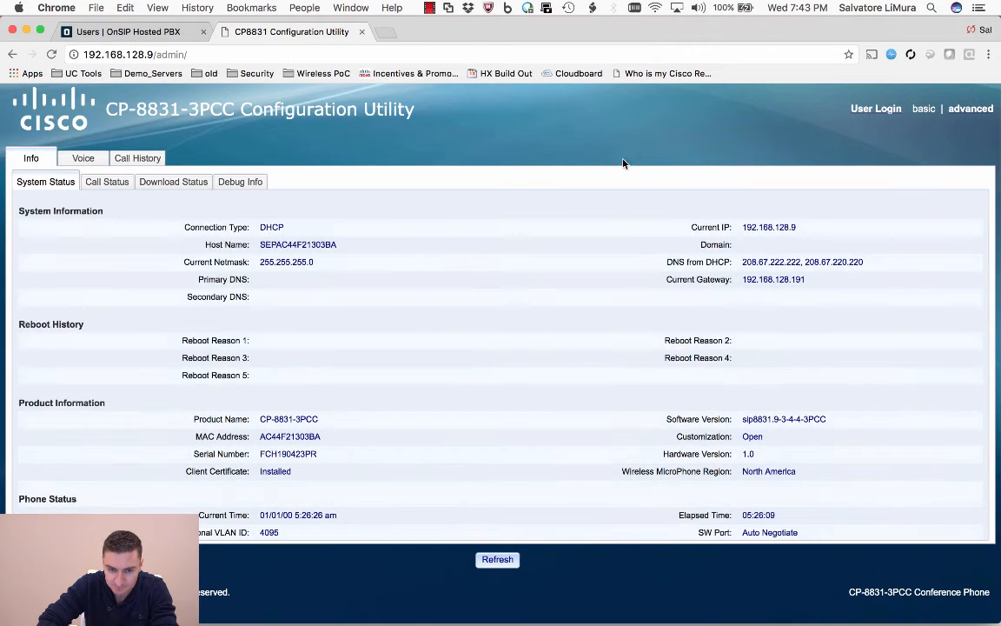
pyautogui.moveTo(173, 172)
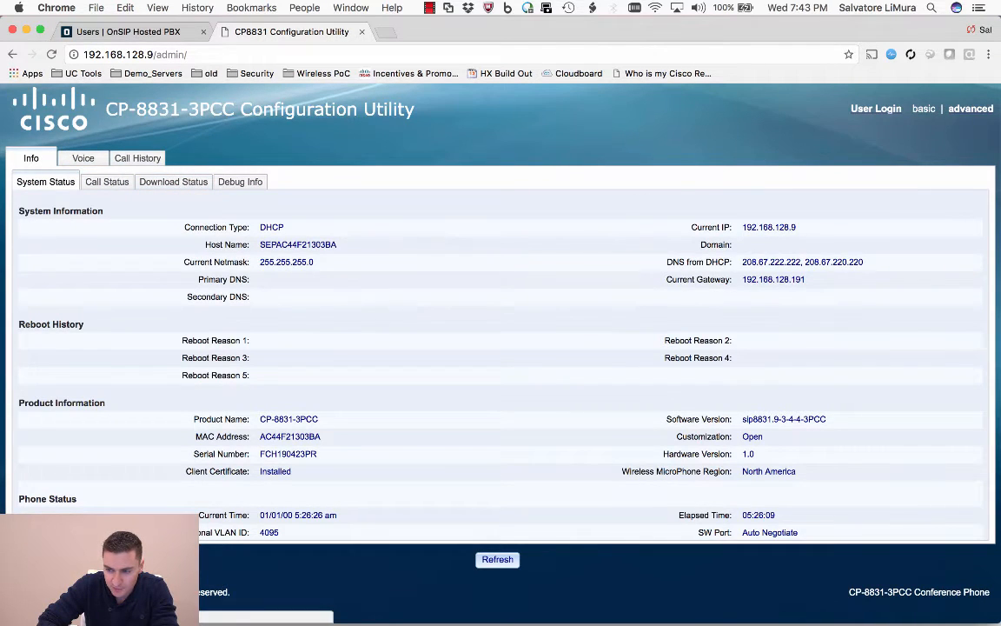
pyautogui.click(971, 108)
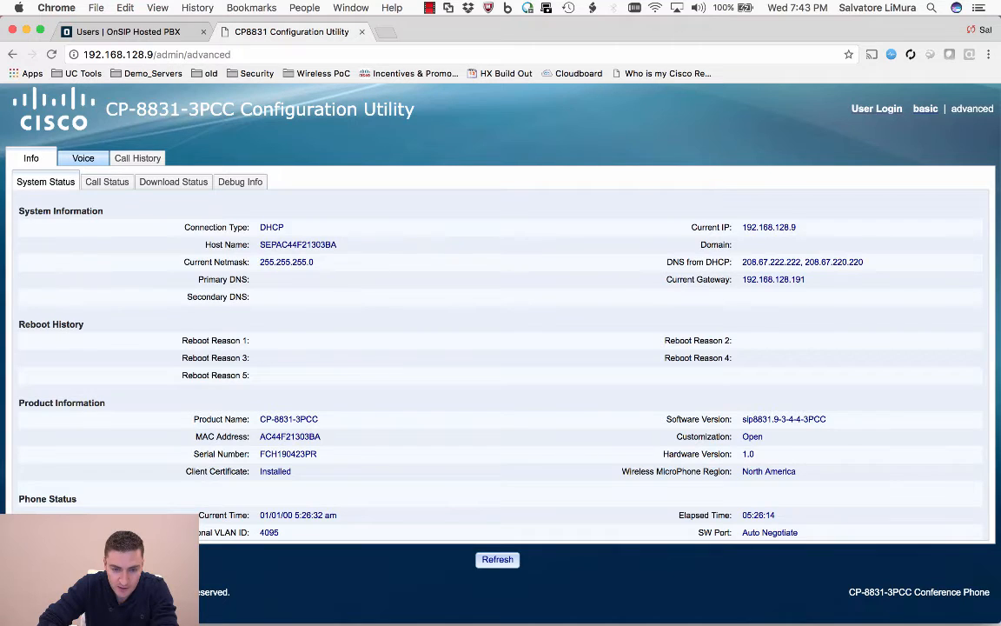
pyautogui.click(83, 157)
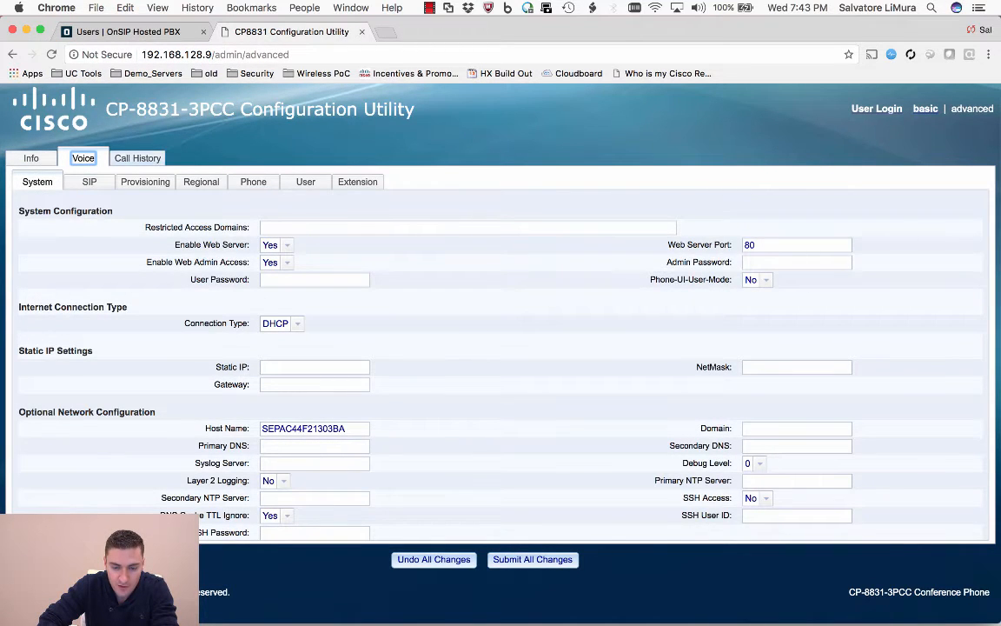
pyautogui.click(128, 32)
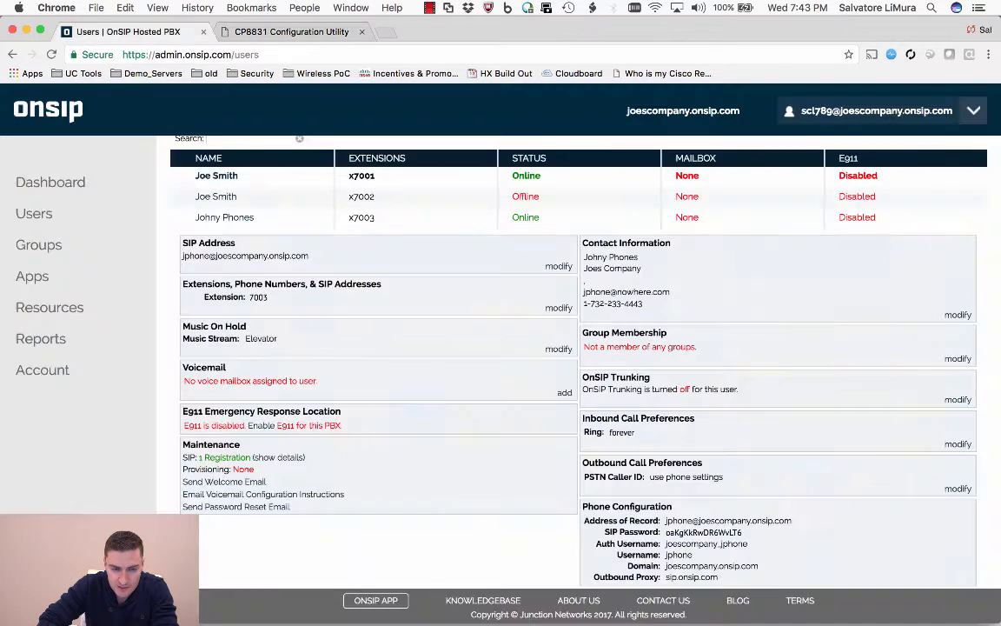
# Return to the CP8831 Configuration Utility after reading OnSIP's Phone Configuration box
pyautogui.click(291, 31)
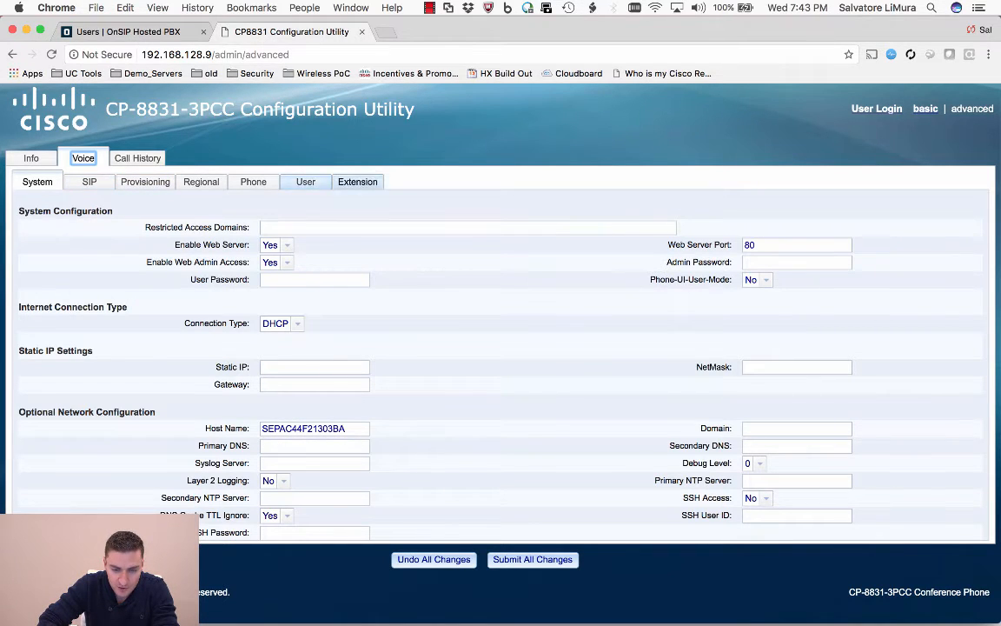
# Review the extension's proxy joescompany.onsip.com and jphone subscriber settings down to the Password field
pyautogui.click(357, 182)
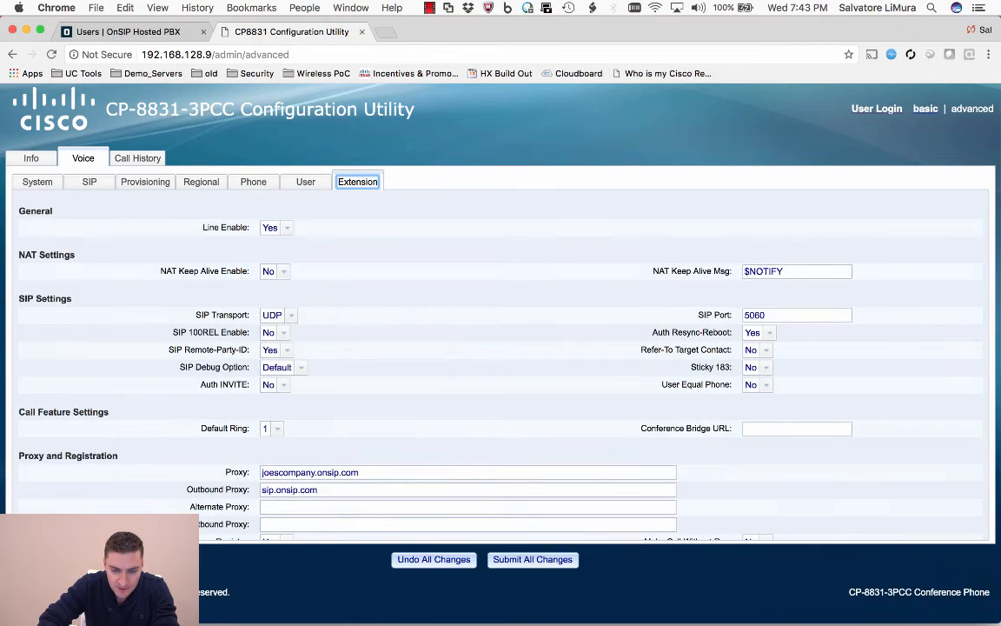
pyautogui.scroll(-3)
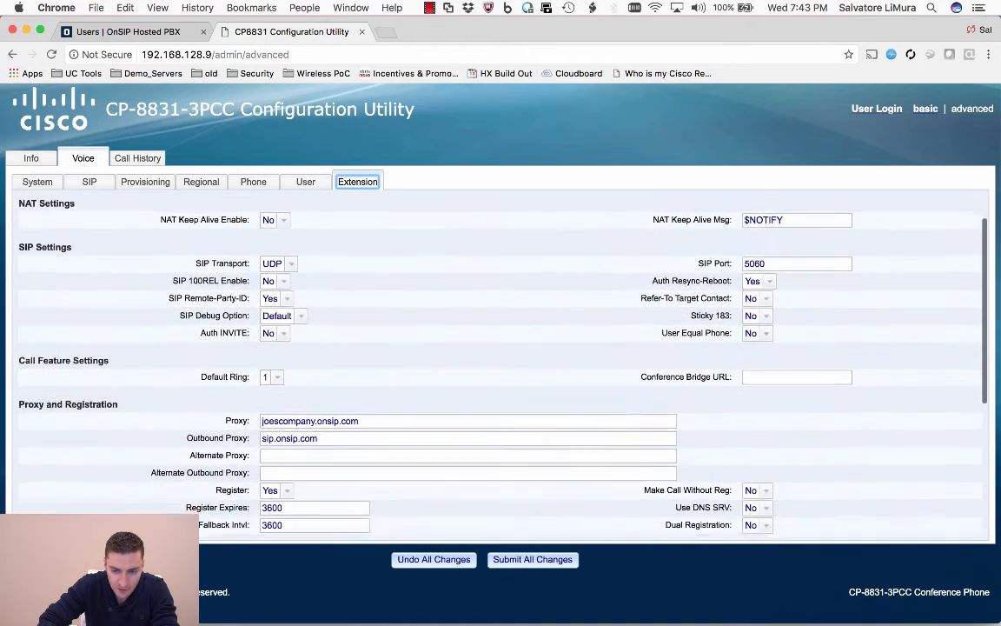
pyautogui.scroll(-3)
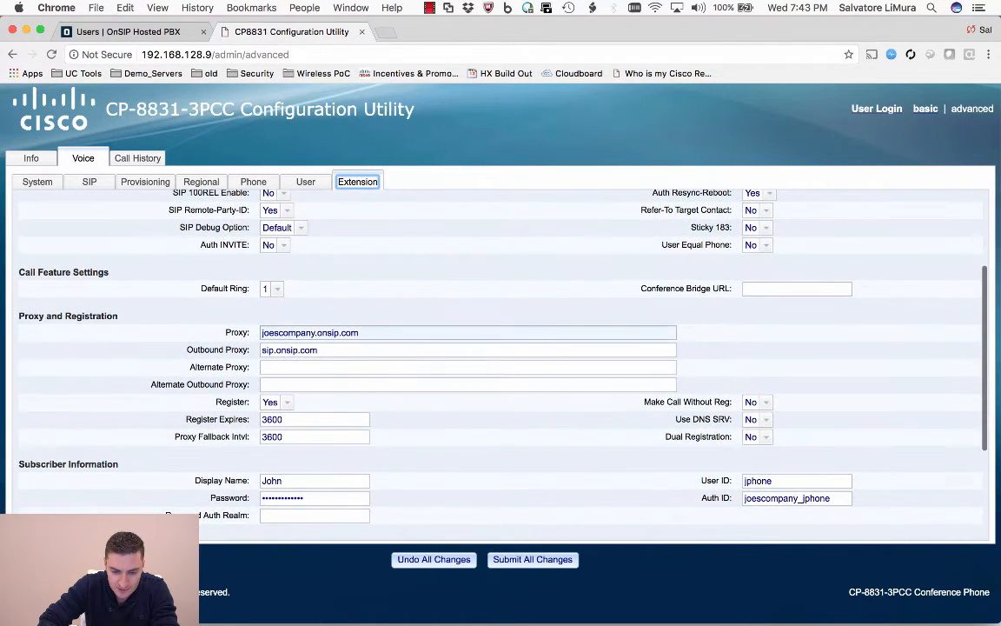
pyautogui.scroll(-3)
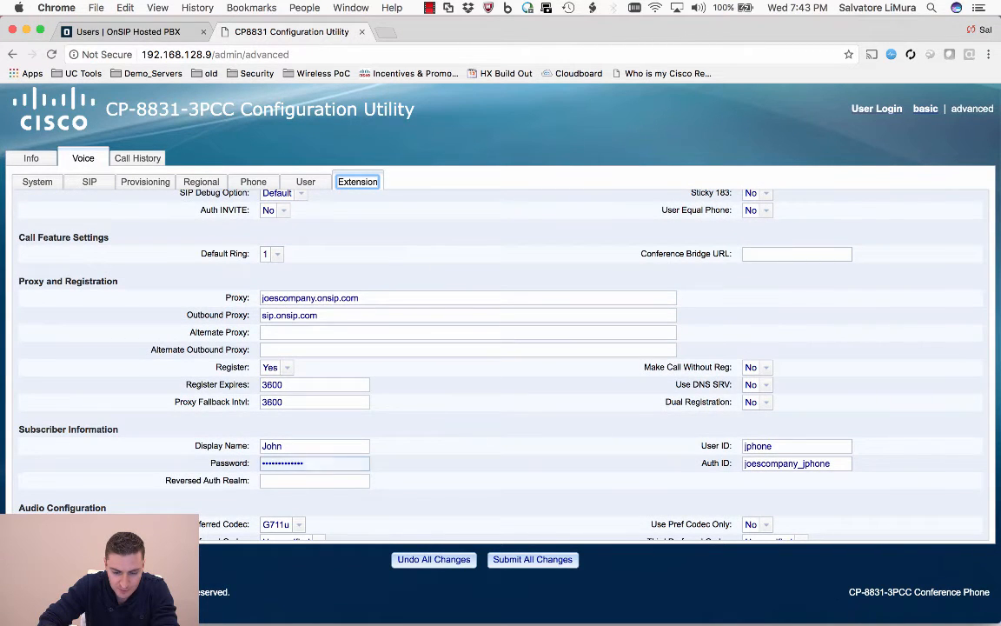
pyautogui.scroll(-3)
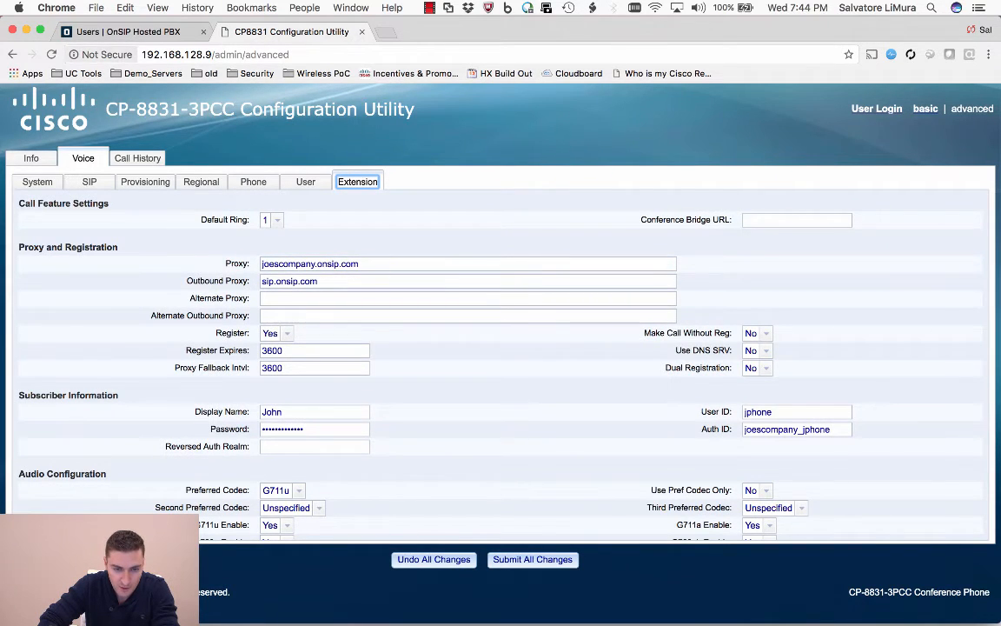
# Cross-check Johny Phones' extension 7003 OnSIP configuration, including outbound proxy sip.onsip.com
pyautogui.click(126, 32)
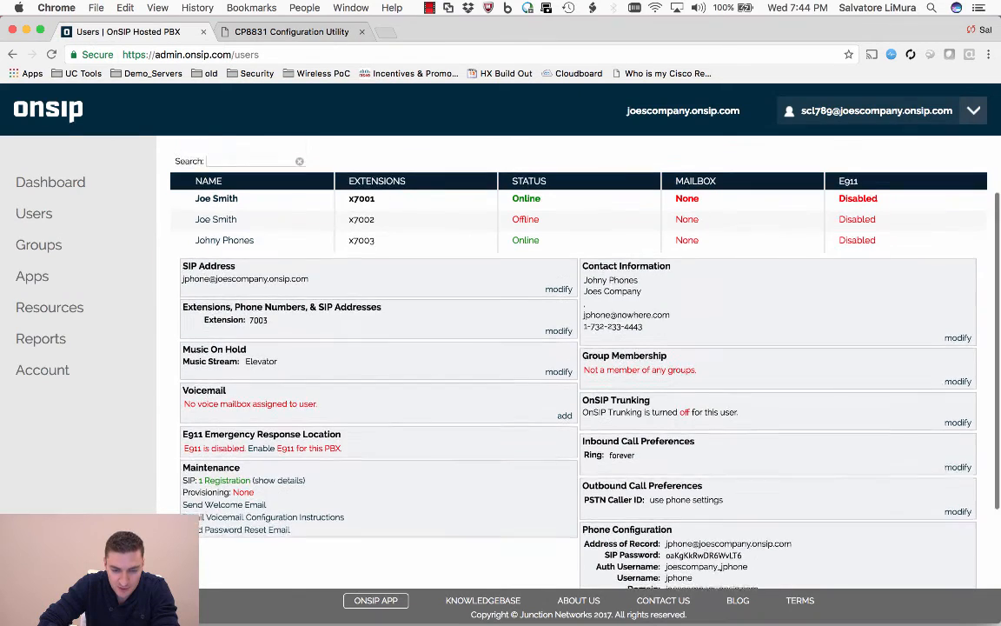
pyautogui.scroll(3)
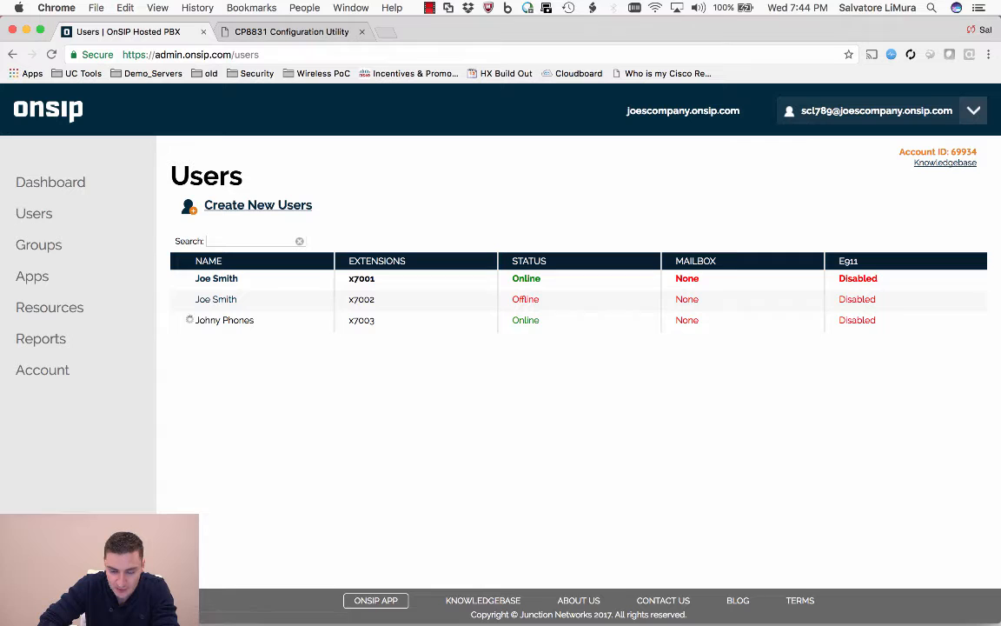
pyautogui.click(224, 320)
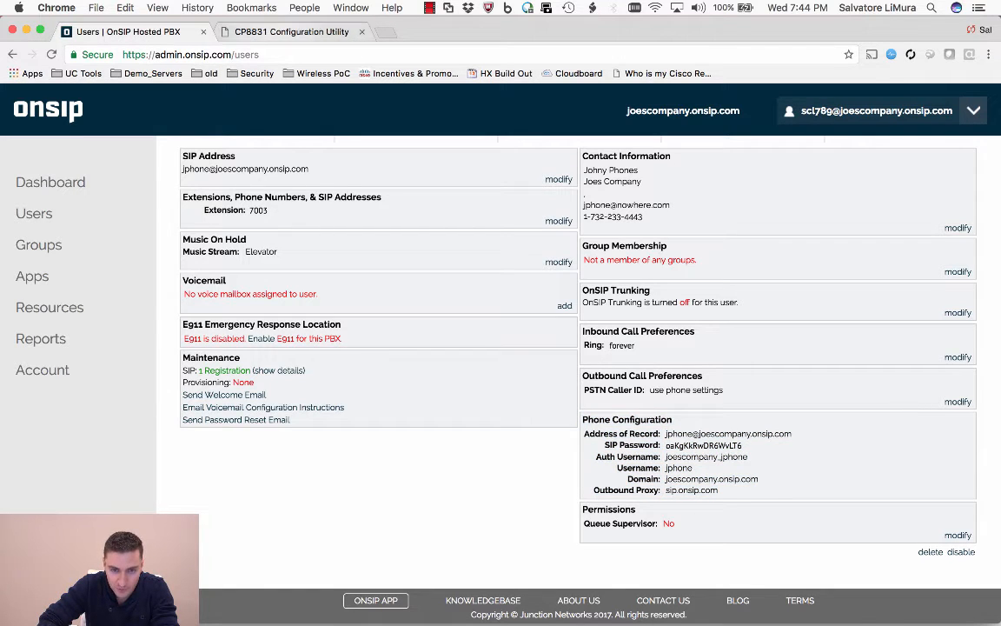
pyautogui.click(291, 31)
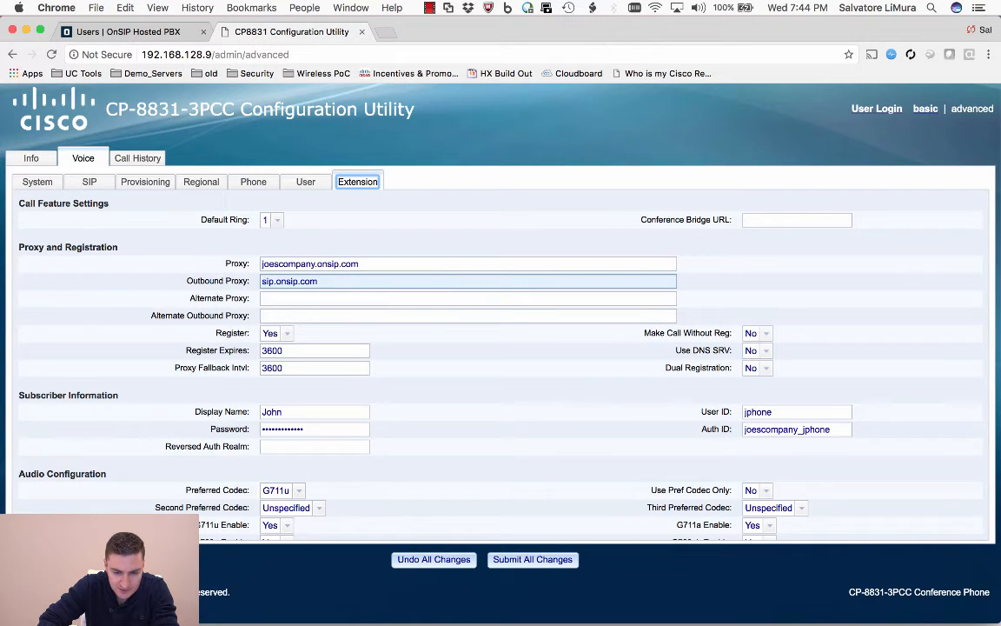
pyautogui.scroll(-3)
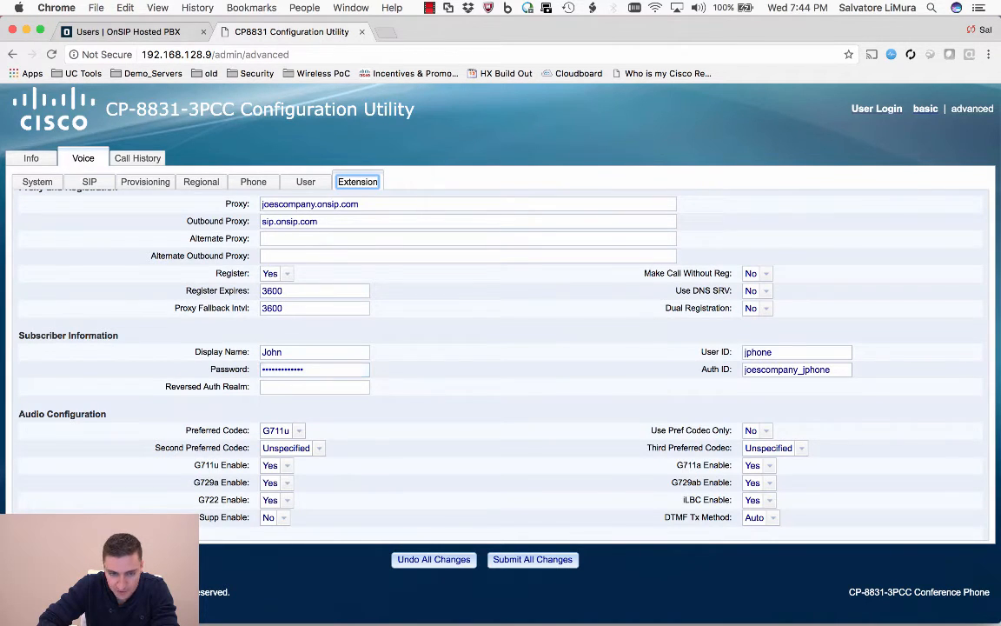
pyautogui.click(126, 32)
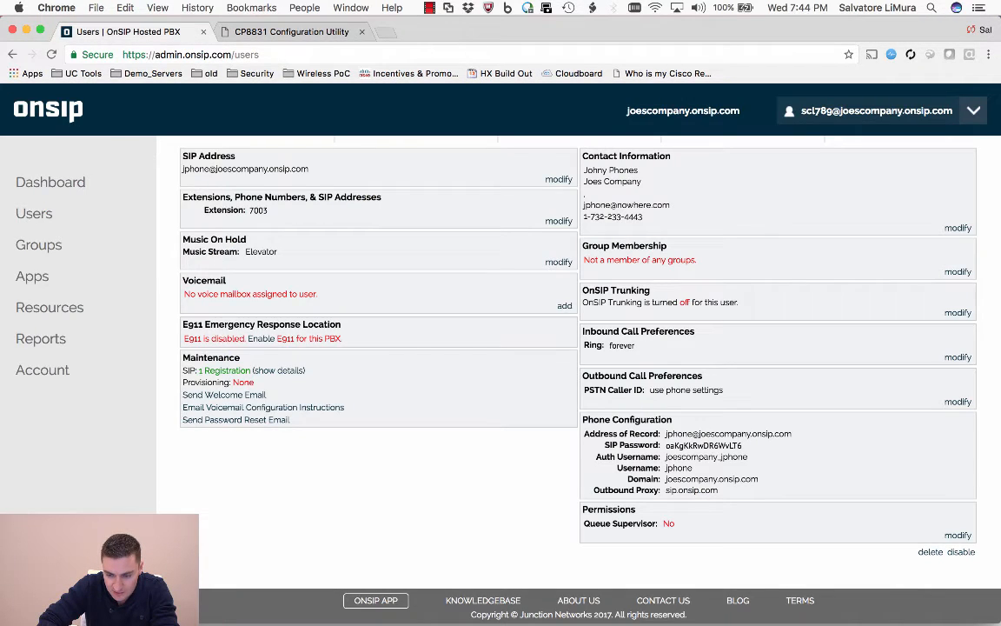
pyautogui.doubleClick(703, 445)
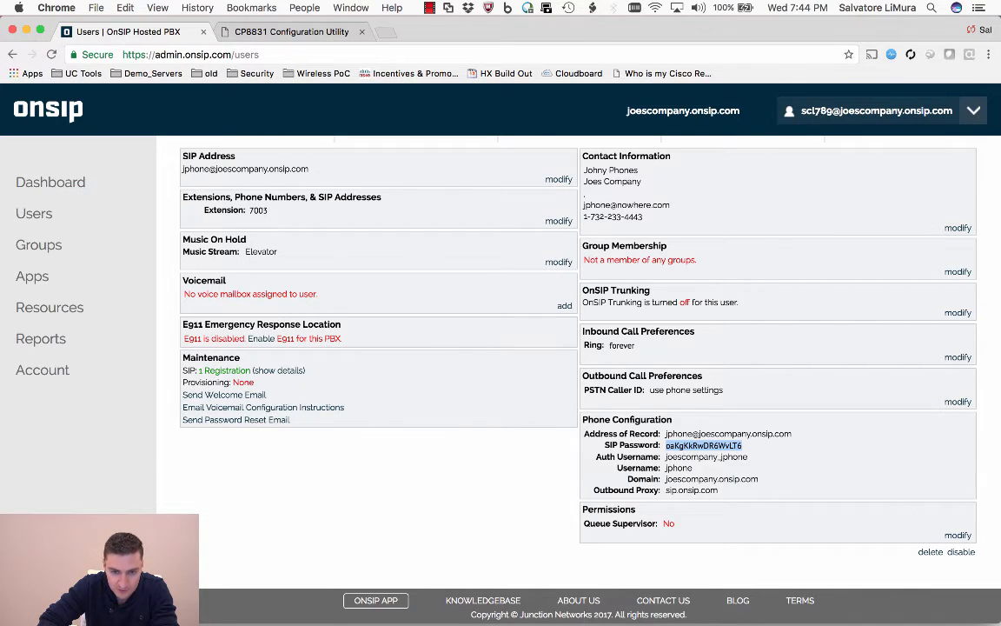
pyautogui.click(291, 33)
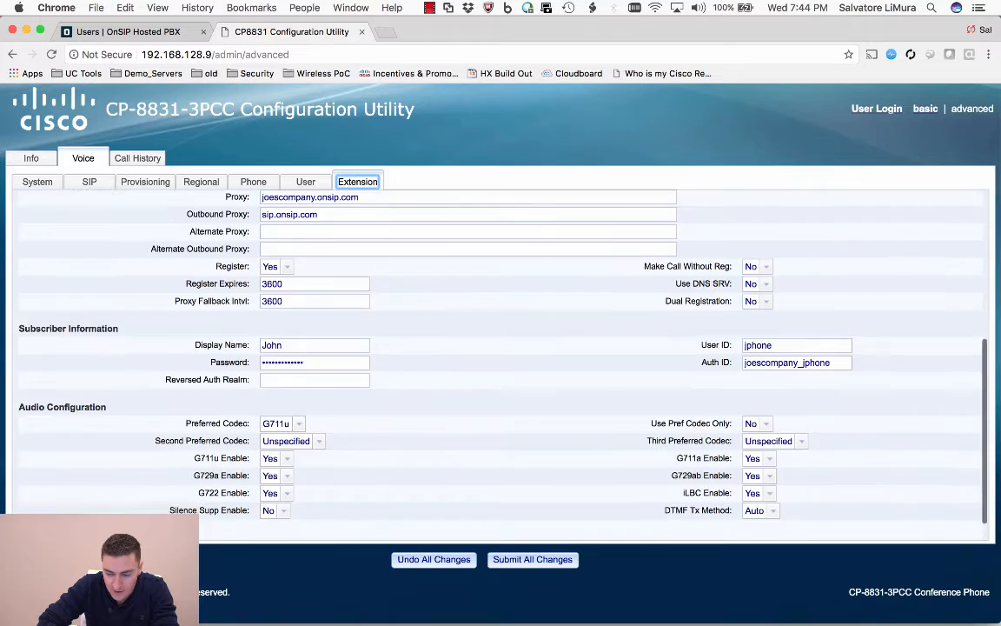
pyautogui.scroll(-3)
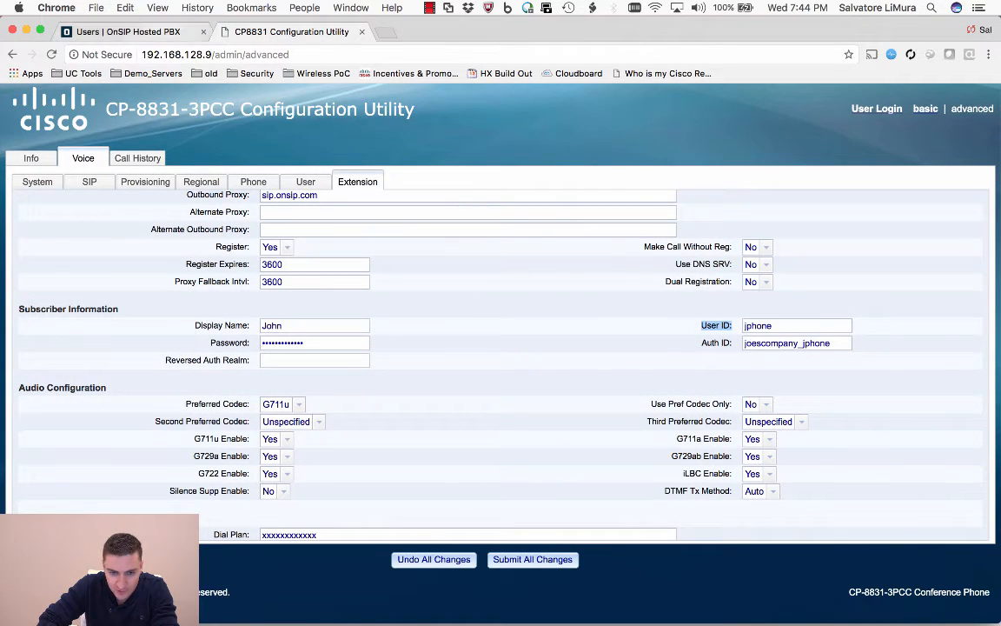
pyautogui.click(121, 31)
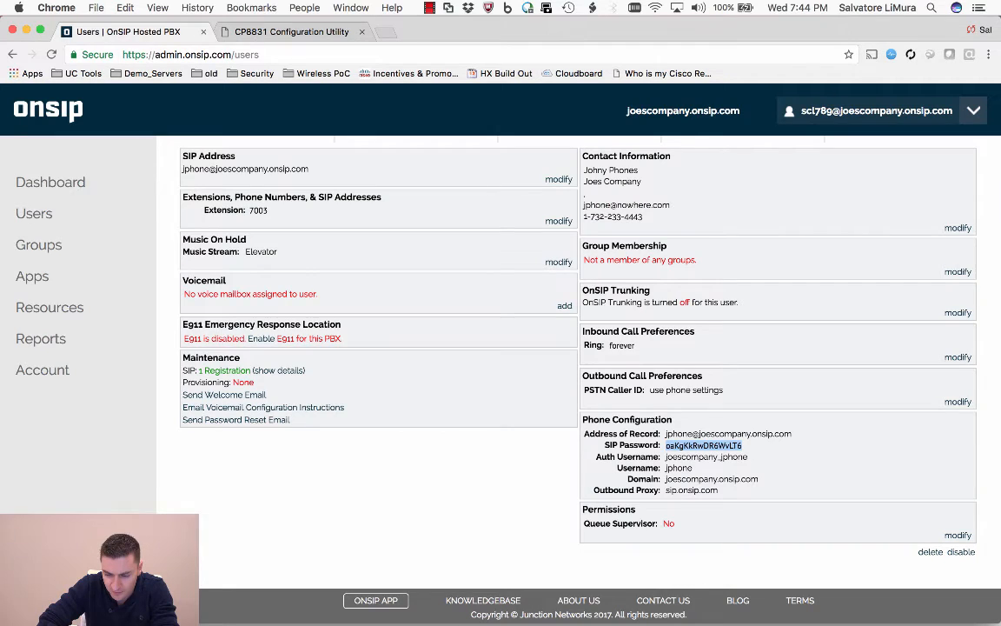
pyautogui.doubleClick(678, 467)
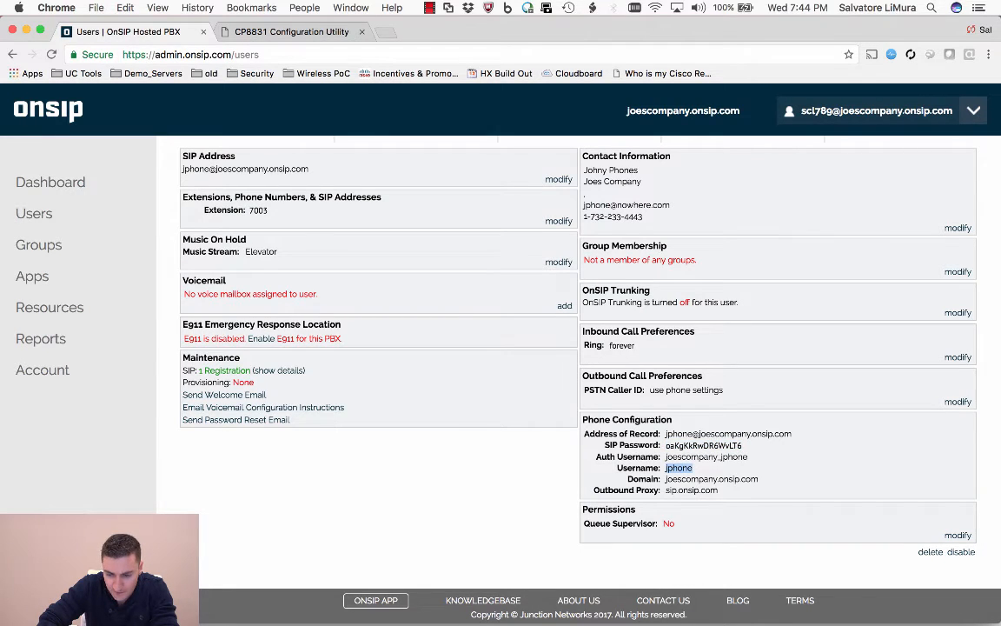
pyautogui.doubleClick(706, 456)
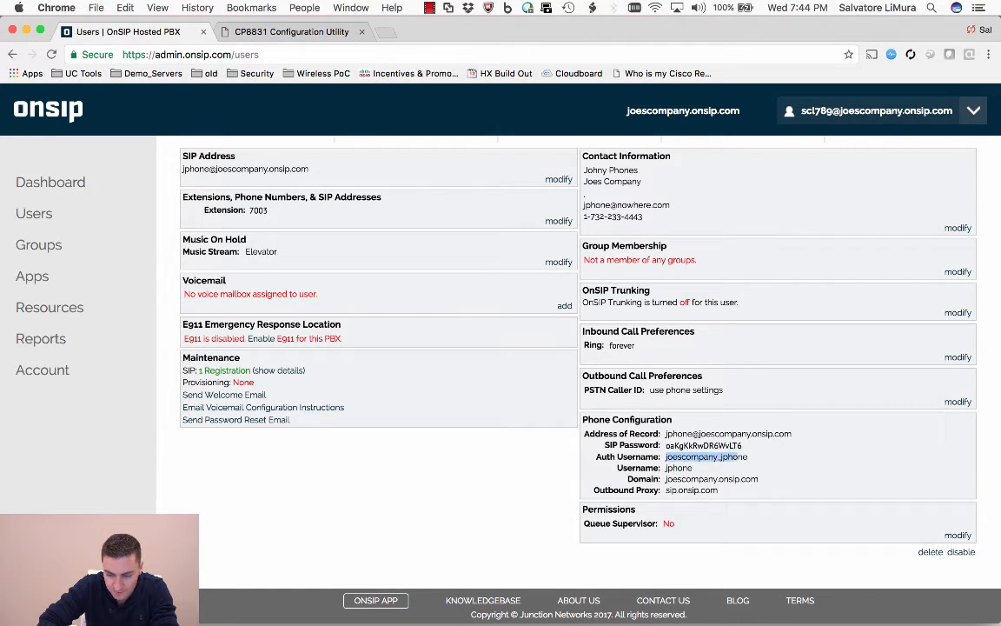
pyautogui.click(291, 33)
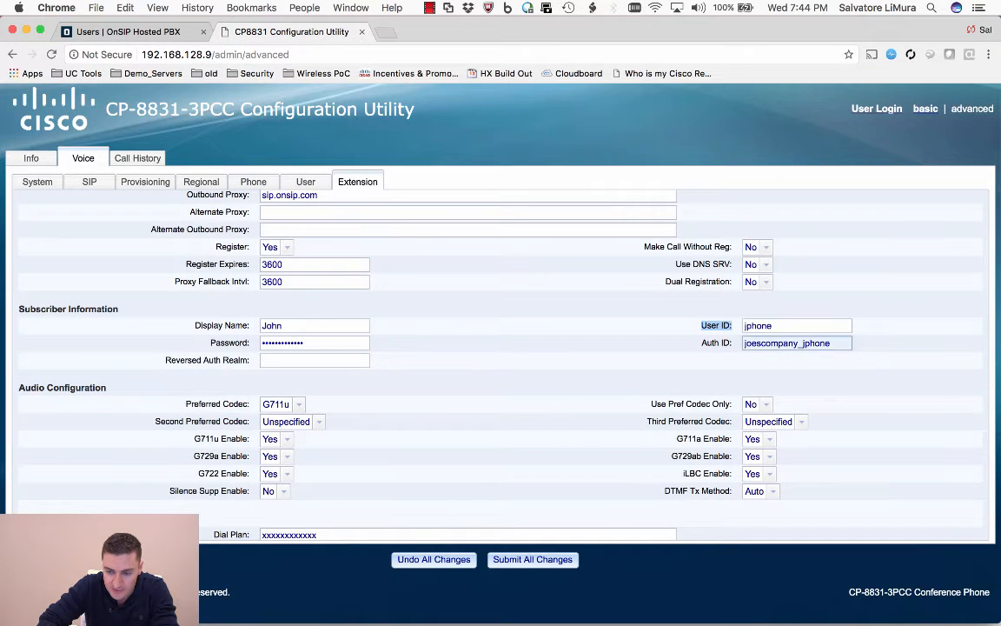
pyautogui.scroll(-3)
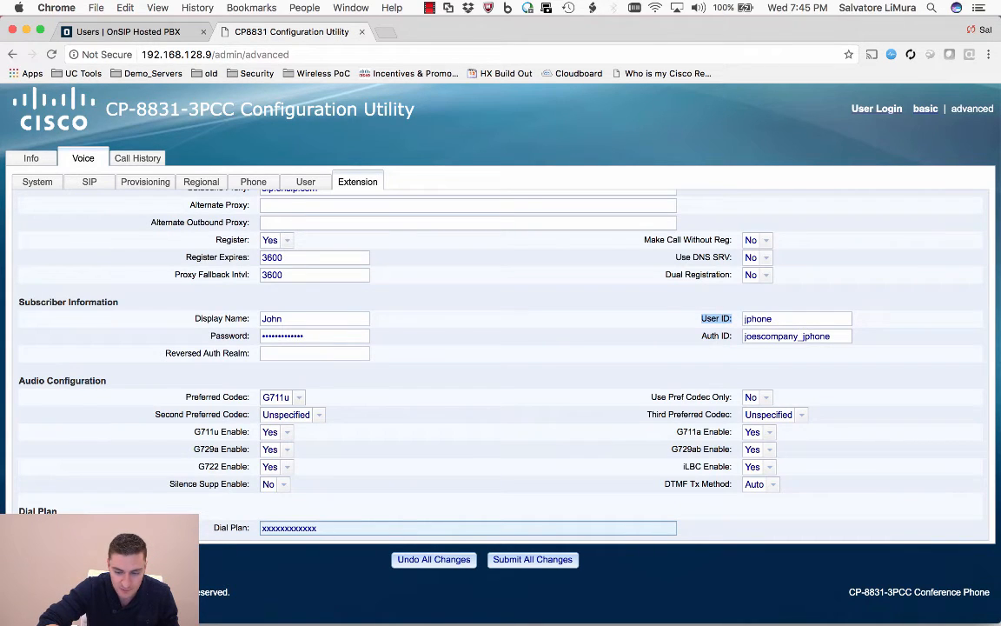
pyautogui.scroll(3)
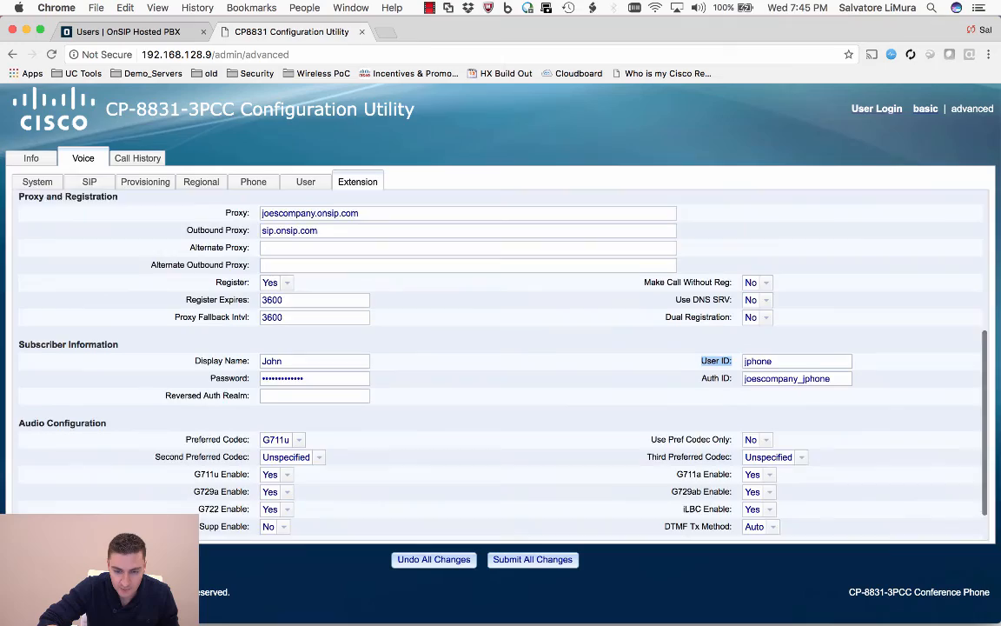
pyautogui.scroll(3)
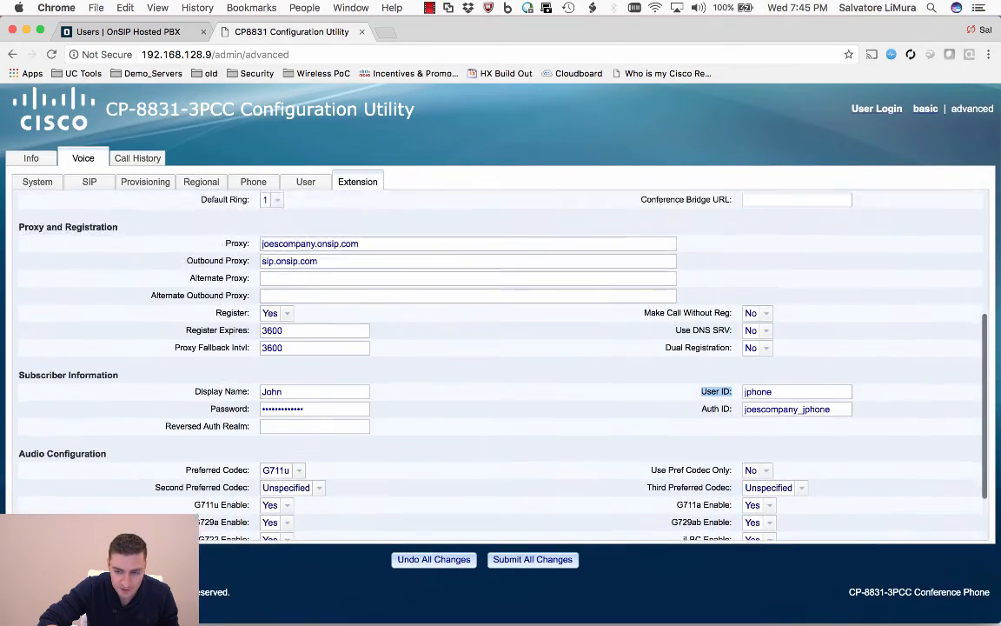
pyautogui.scroll(3)
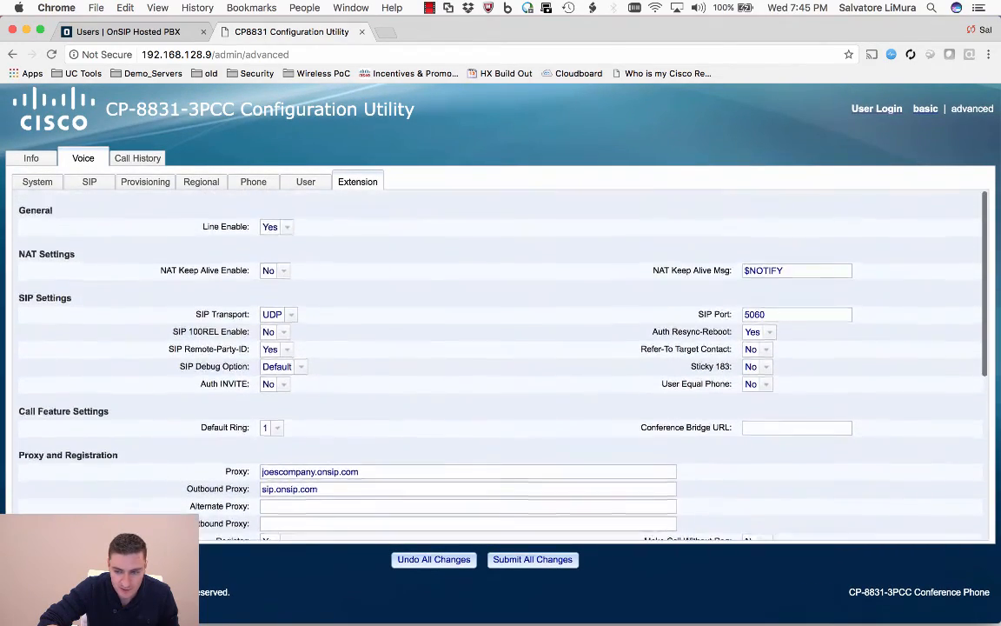
pyautogui.scroll(-3)
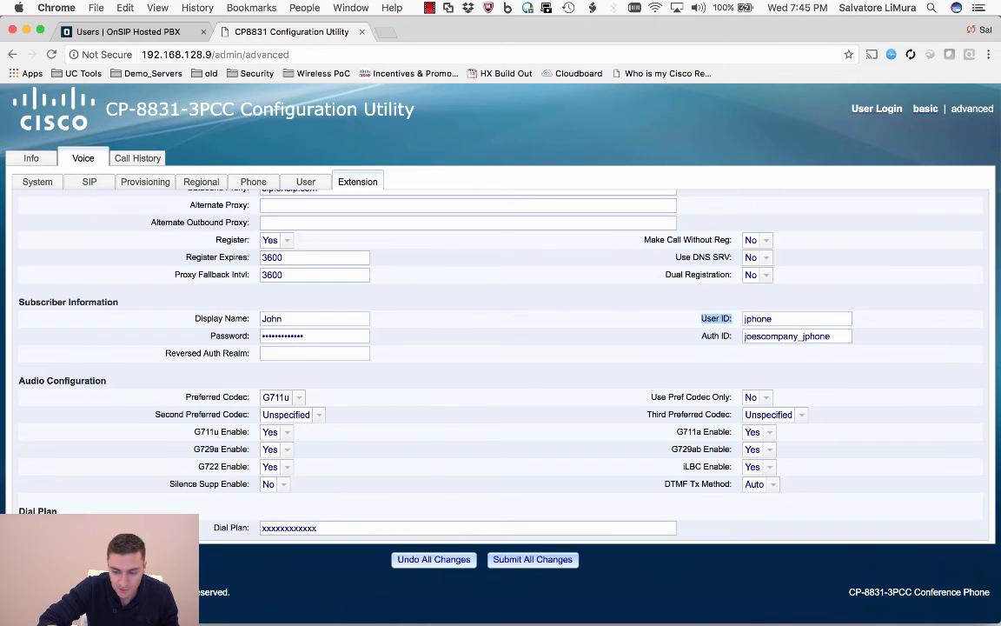